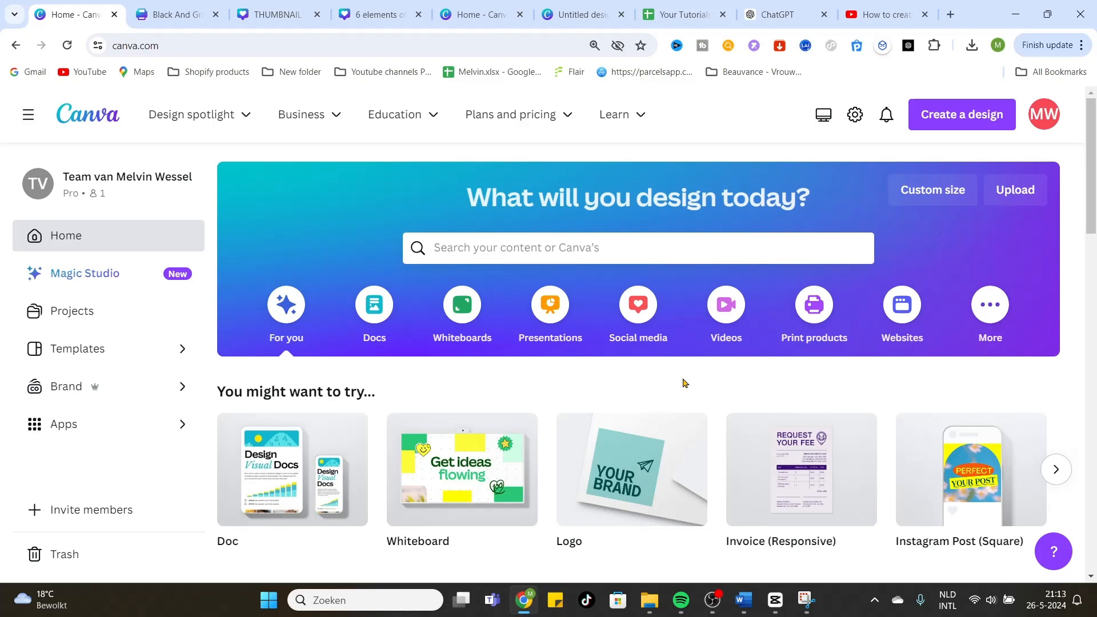
- Search the Canva home page for 'LOGO' and choose the Logo 500 × 500 px design type
{"action": "left_click", "coordinate": [637, 248]}
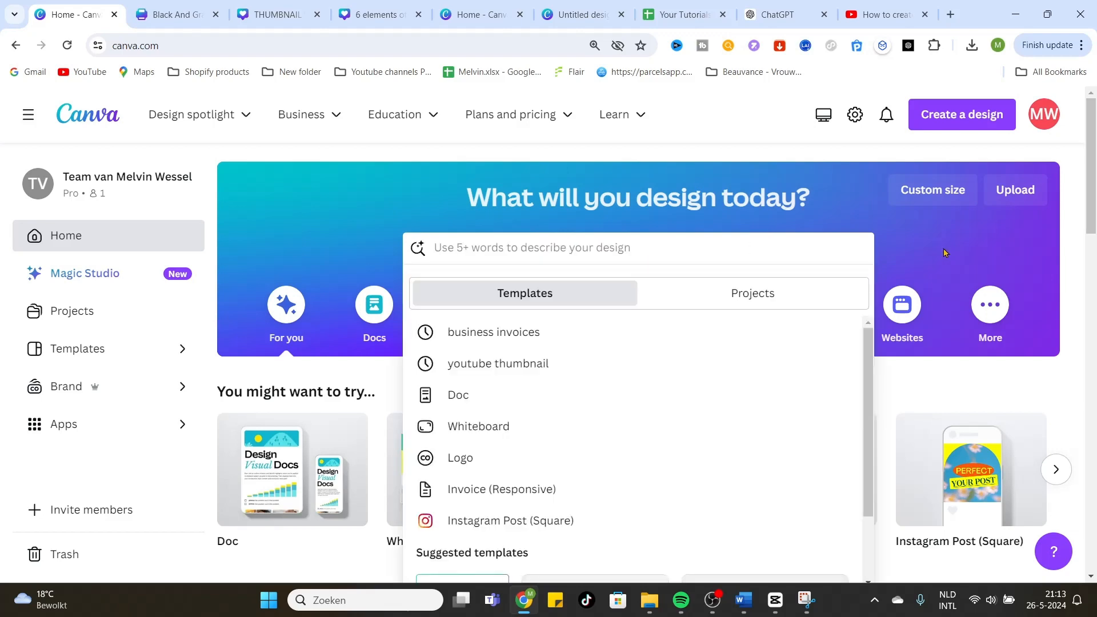
{"action": "type", "text": "LOGO"}
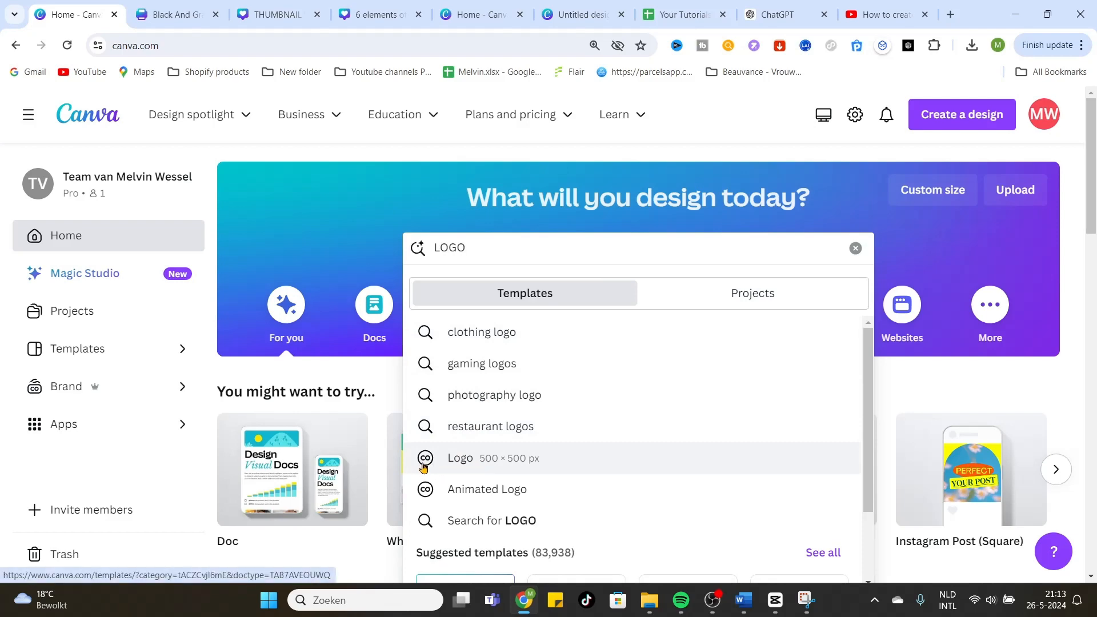
{"action": "left_click", "coordinate": [459, 460]}
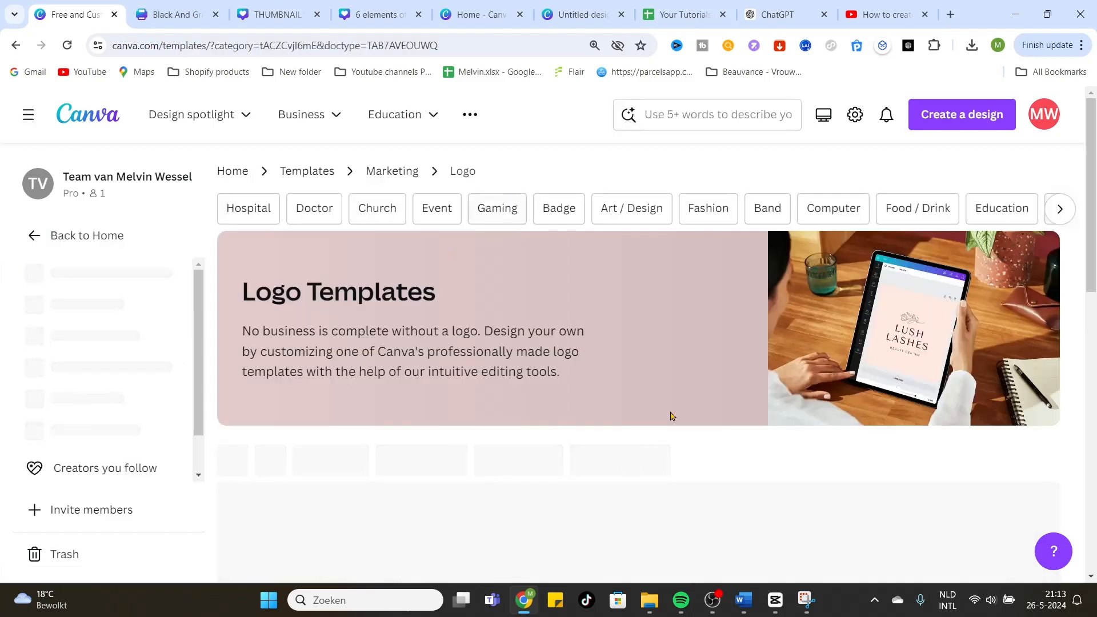
- Search the template bar for a car logo query to list Logo Car templates
{"action": "scroll", "scroll_direction": "down", "scroll_amount": 3}
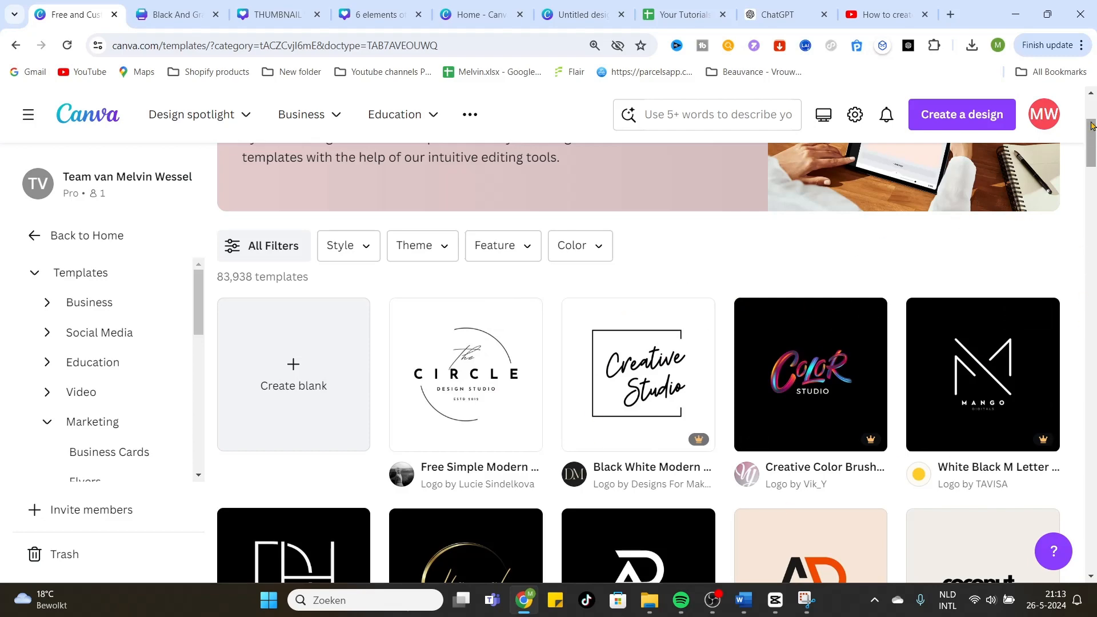
{"action": "left_click", "coordinate": [707, 114]}
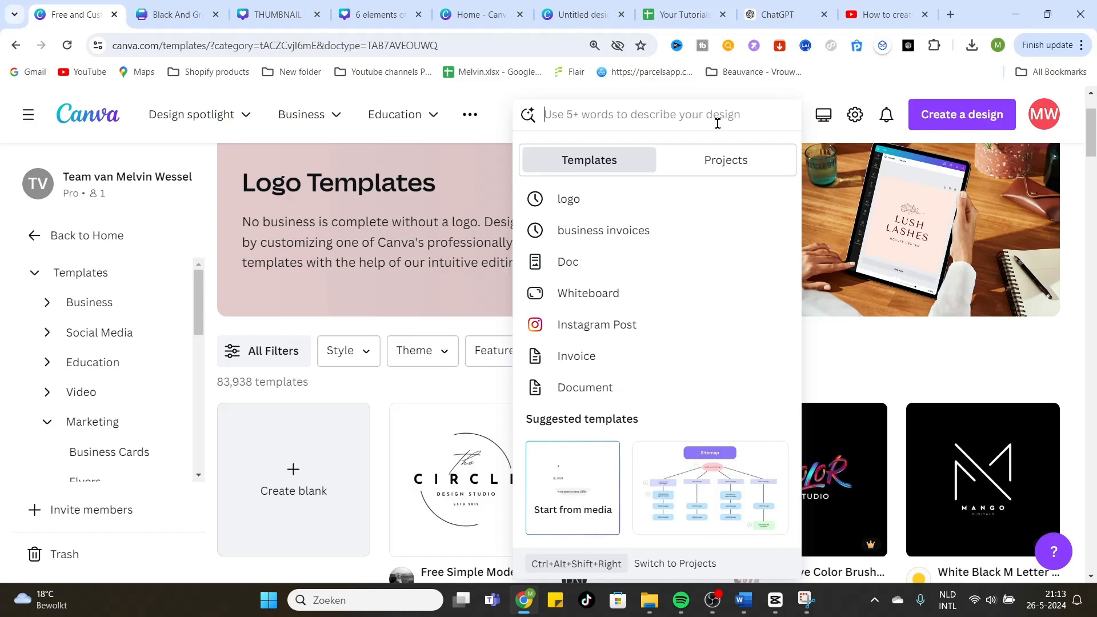
{"action": "type", "text": "LOGO CARD"}
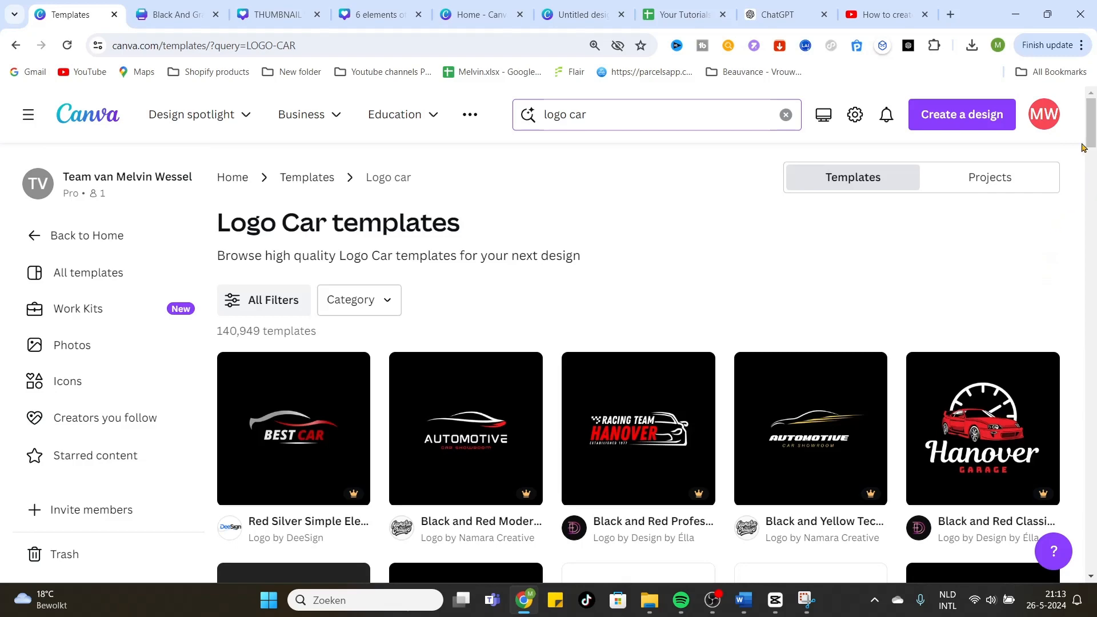
- Scroll the results and customize the Black and Red Car Rental Service Logo template in the editor
{"action": "scroll", "scroll_direction": "down", "scroll_amount": 3}
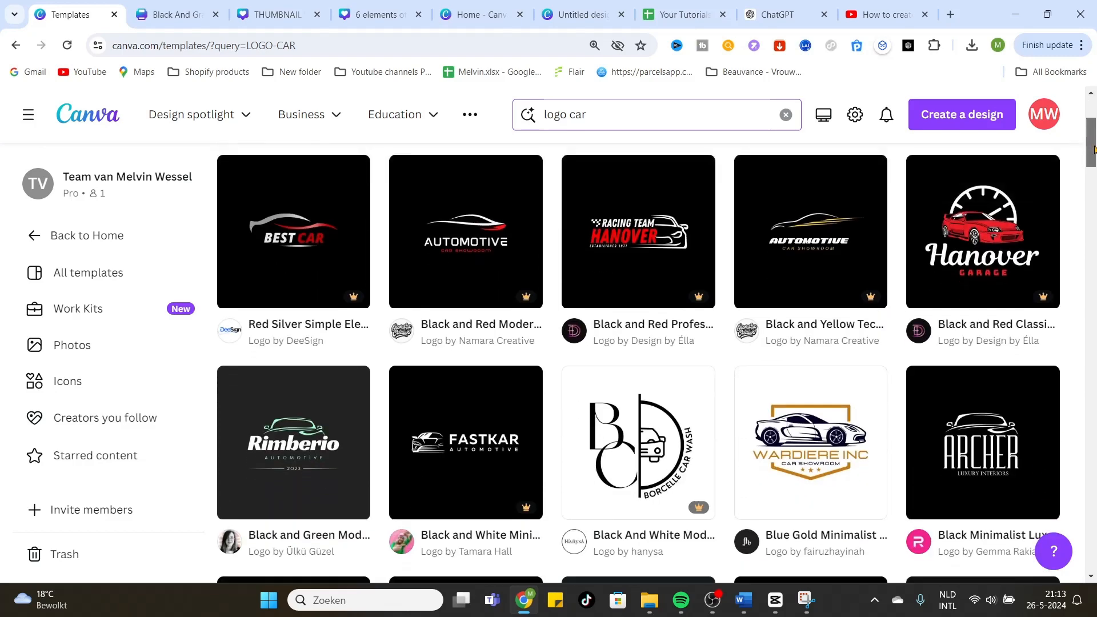
{"action": "scroll", "scroll_direction": "down", "scroll_amount": 3}
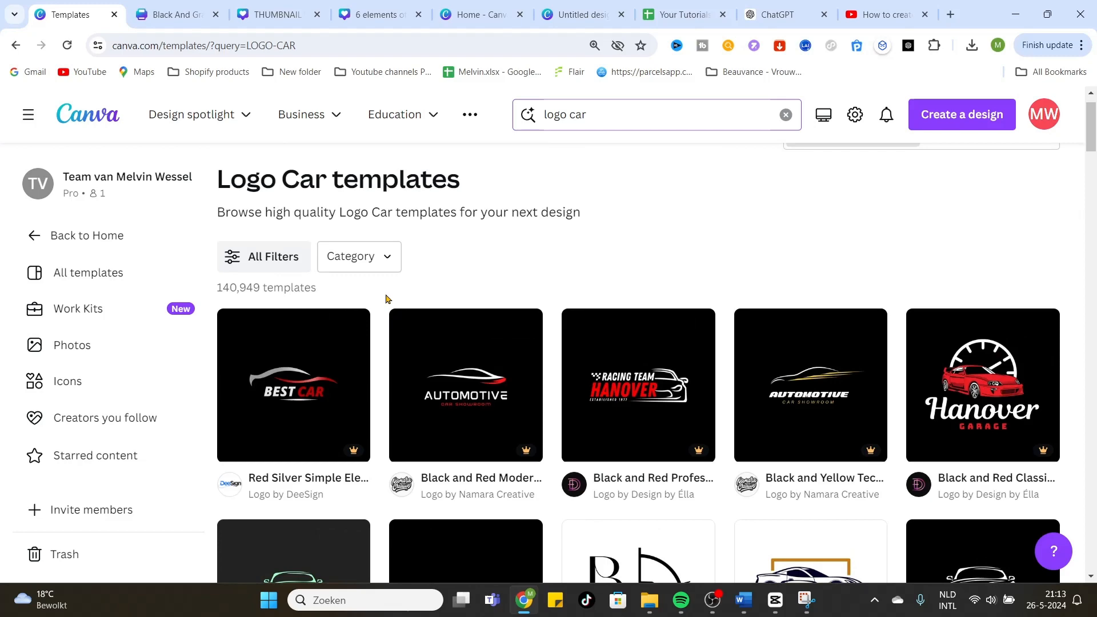
{"action": "scroll", "scroll_direction": "down", "scroll_amount": 3}
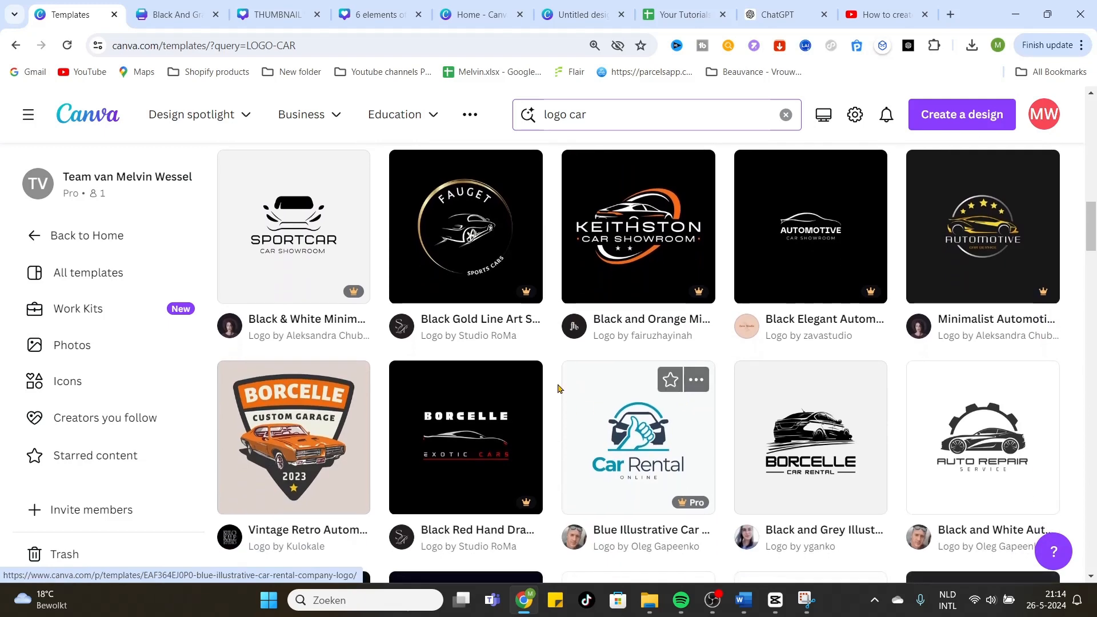
{"action": "scroll", "scroll_direction": "down", "scroll_amount": 3}
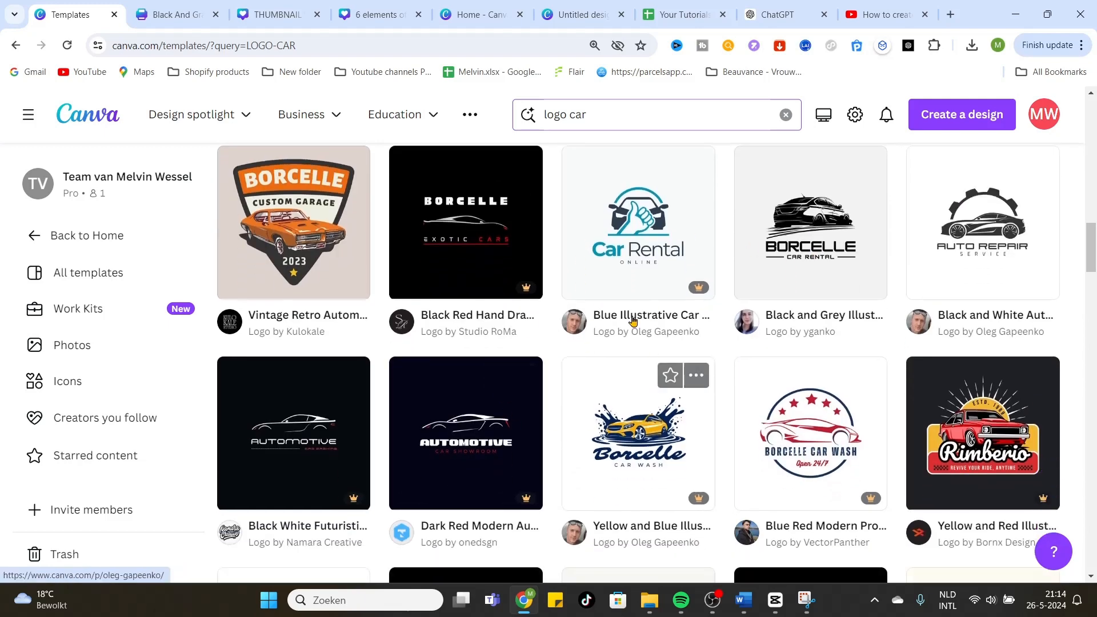
{"action": "scroll", "scroll_direction": "down", "scroll_amount": 3}
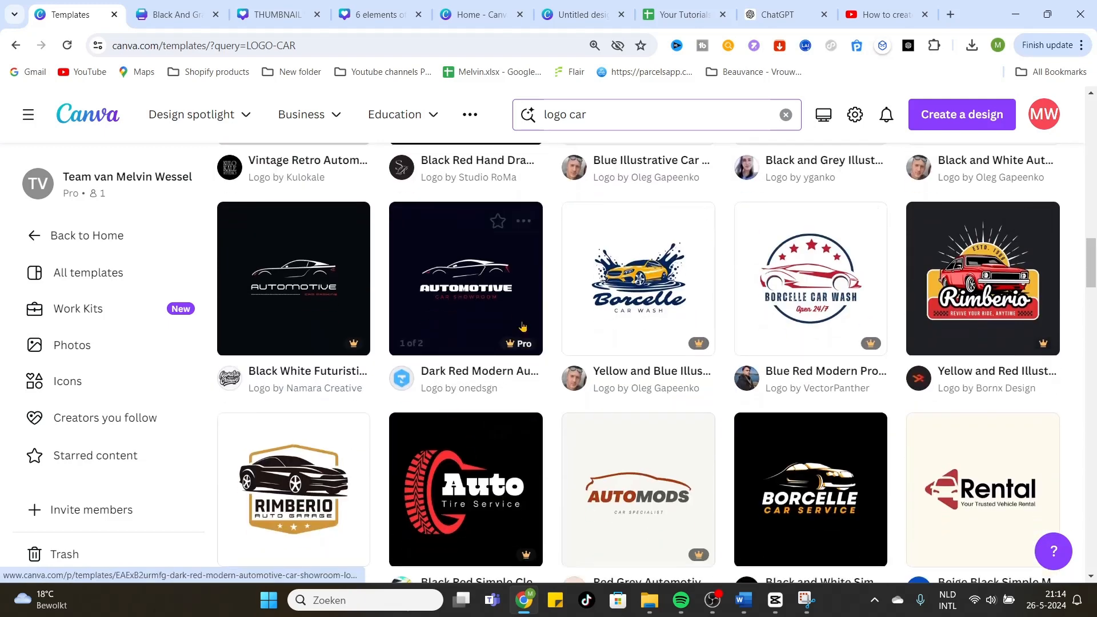
{"action": "scroll", "scroll_direction": "down", "scroll_amount": 3}
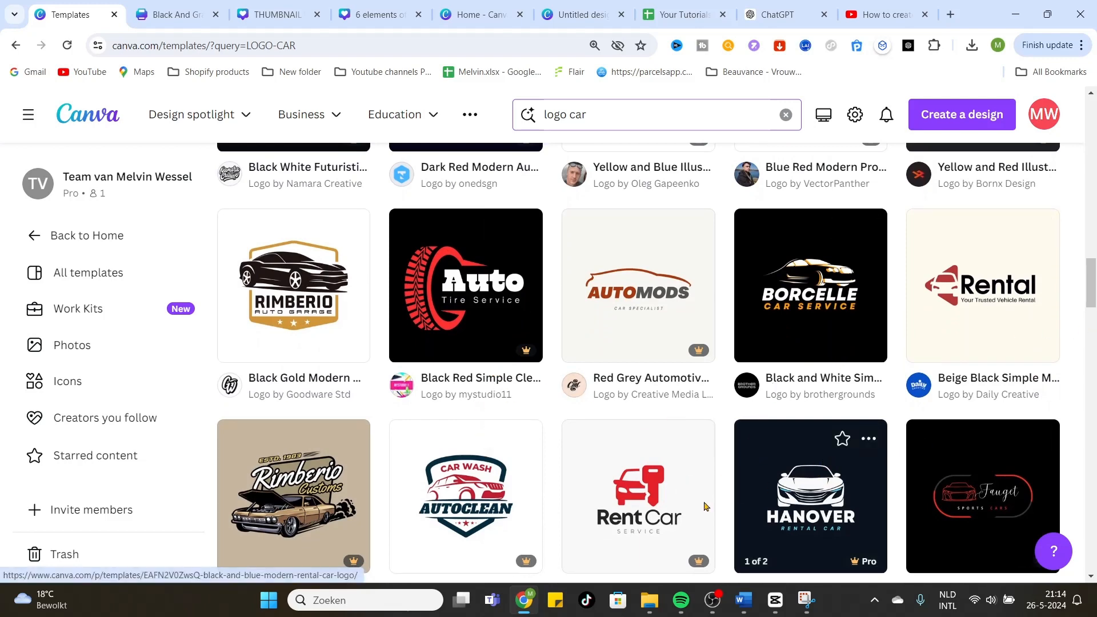
{"action": "left_click", "coordinate": [638, 495]}
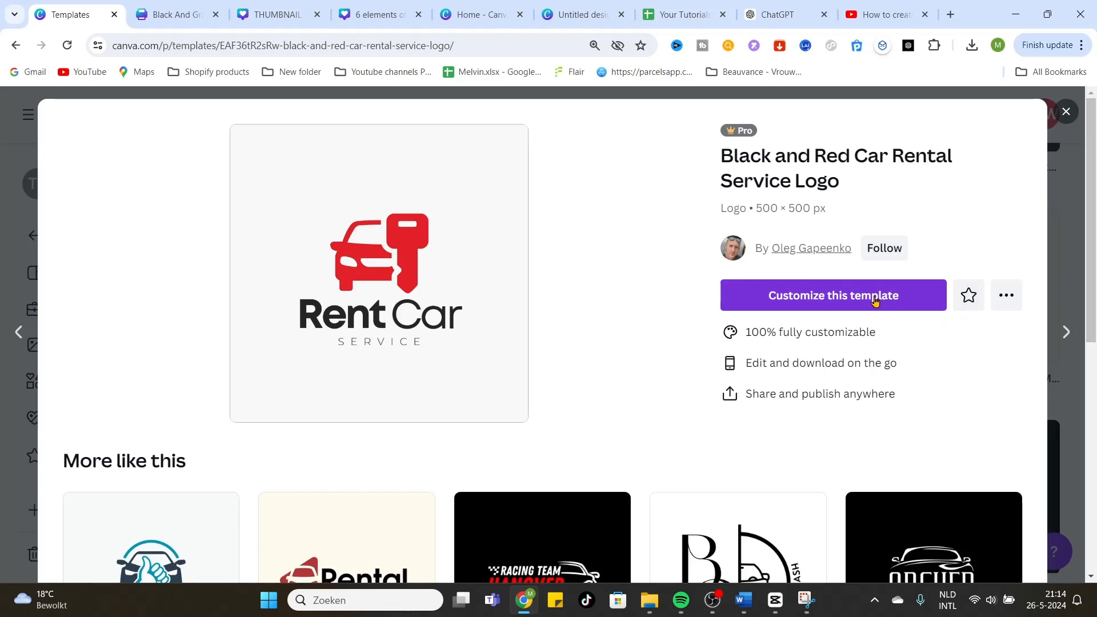
{"action": "left_click", "coordinate": [833, 295]}
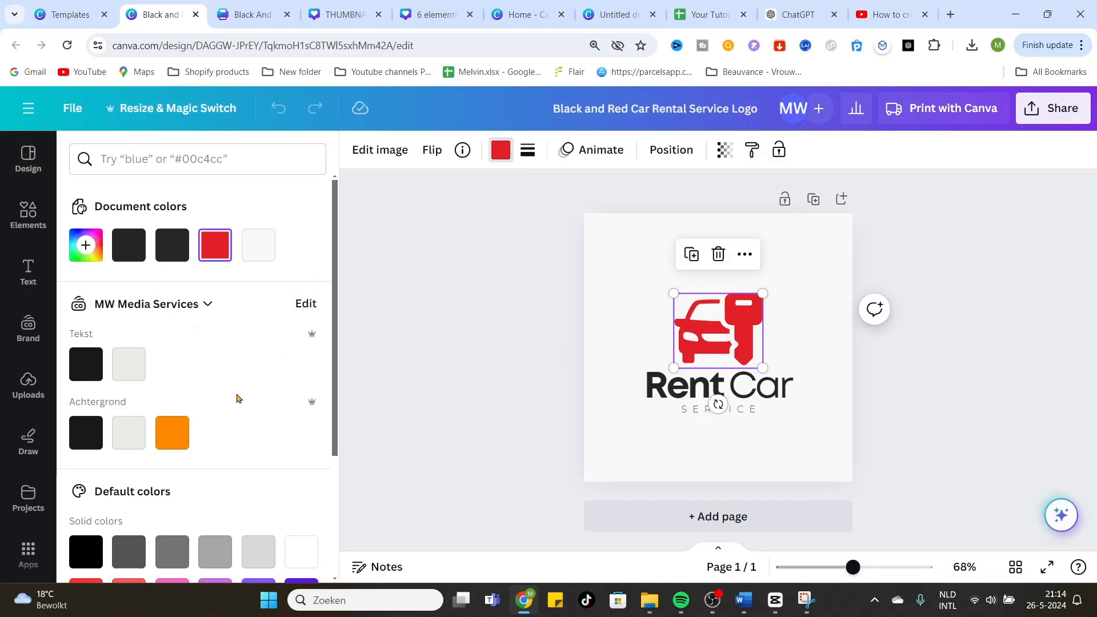
- Recolour the car-and-key icon from red through orange to black using the custom colour picker
{"action": "left_click", "coordinate": [172, 432]}
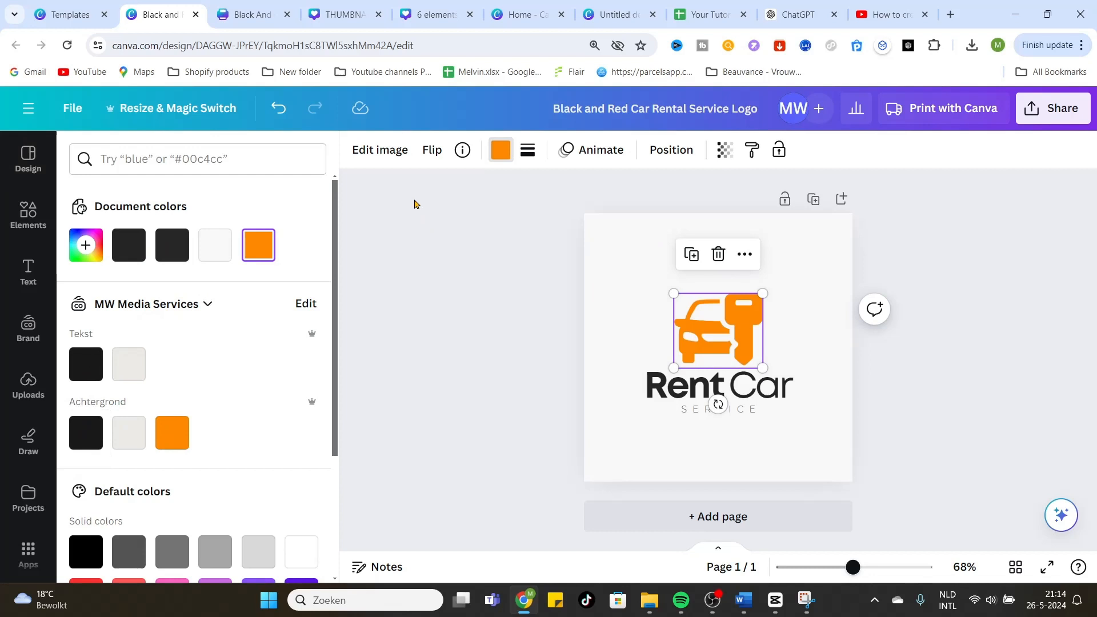
{"action": "left_click", "coordinate": [85, 245]}
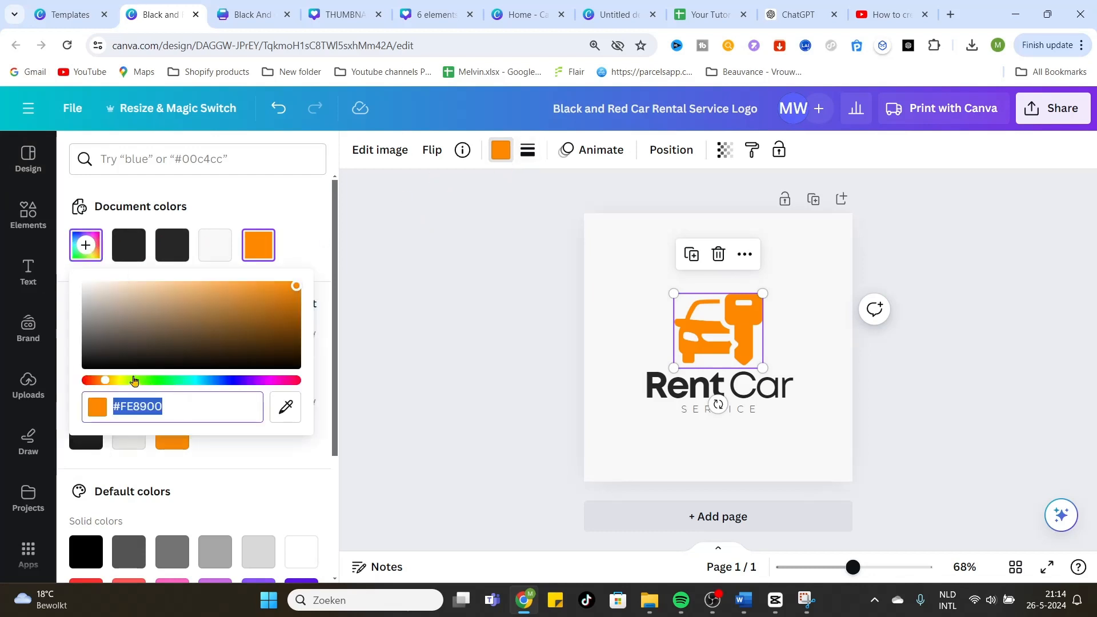
{"action": "left_click", "coordinate": [86, 551]}
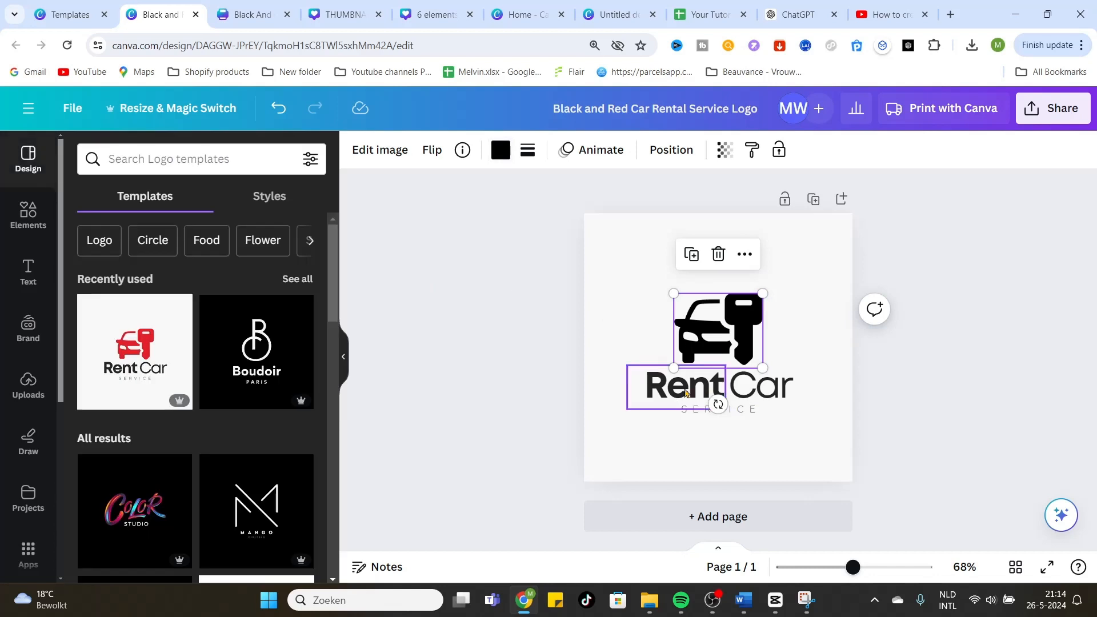
- Retype 'Rent' as 'BUY' and 'Car' as 'CARS', then select both heading words together
{"action": "double_click", "coordinate": [684, 386]}
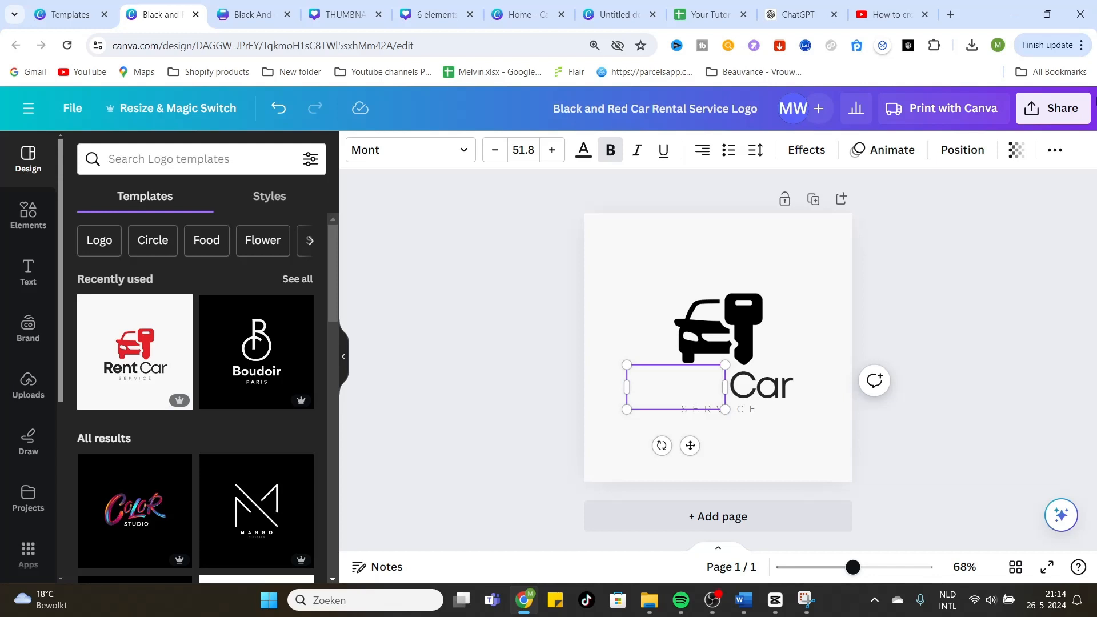
{"action": "type", "text": "BUY"}
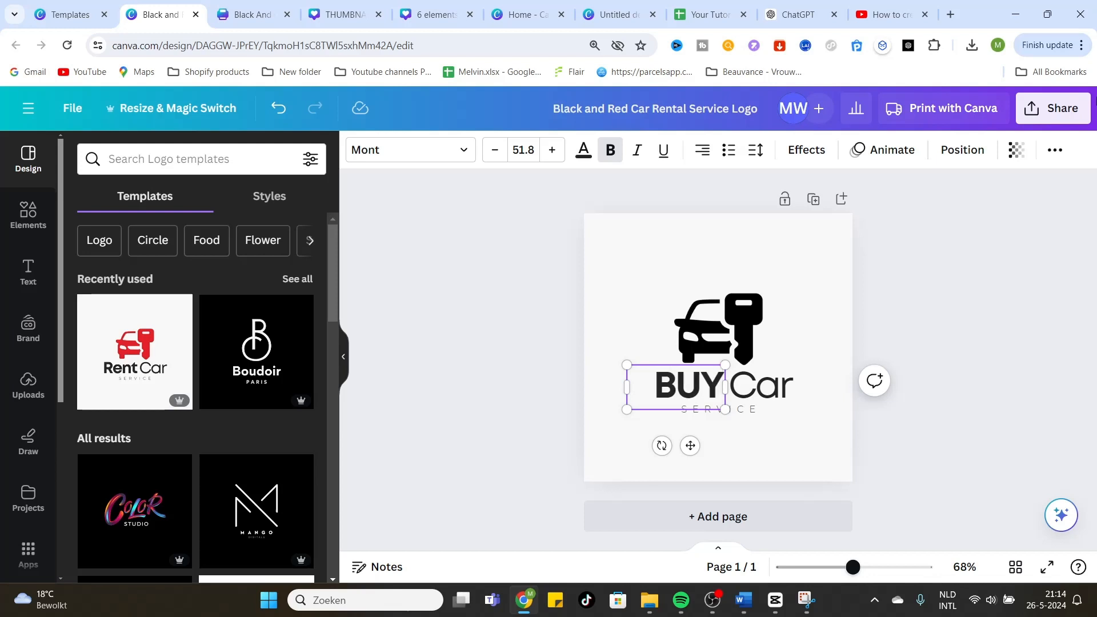
{"action": "double_click", "coordinate": [761, 384]}
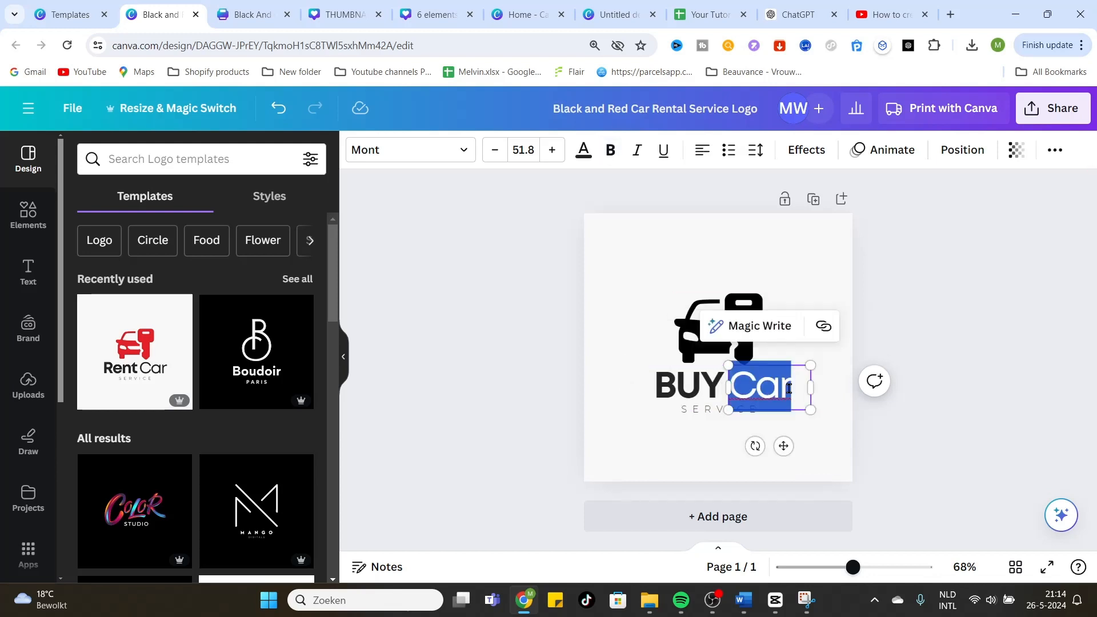
{"action": "type", "text": "A"}
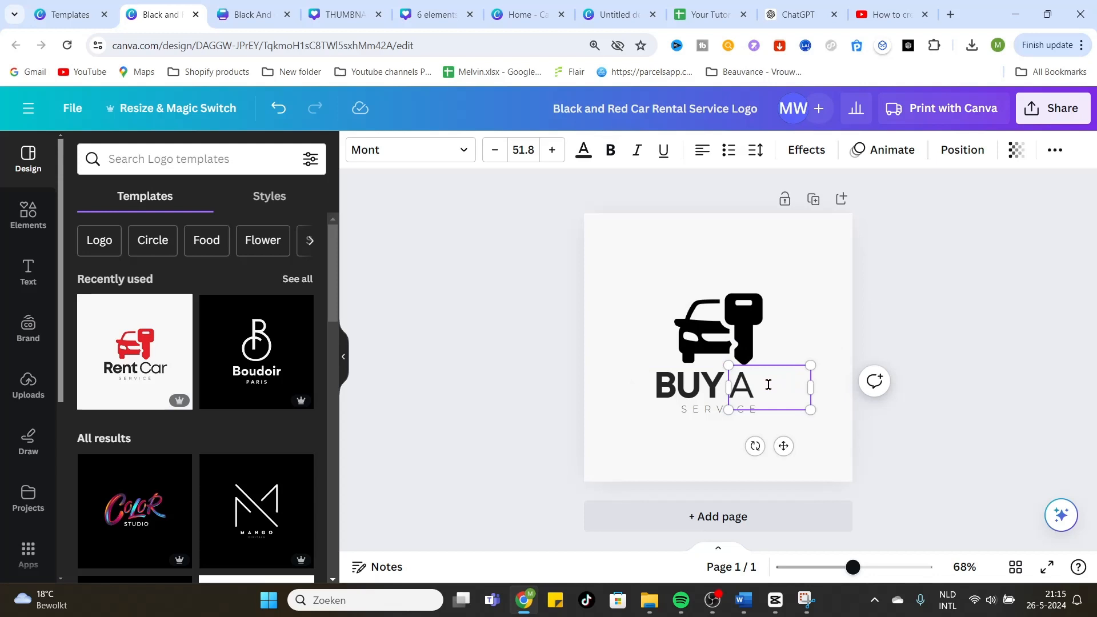
{"action": "double_click", "coordinate": [743, 383]}
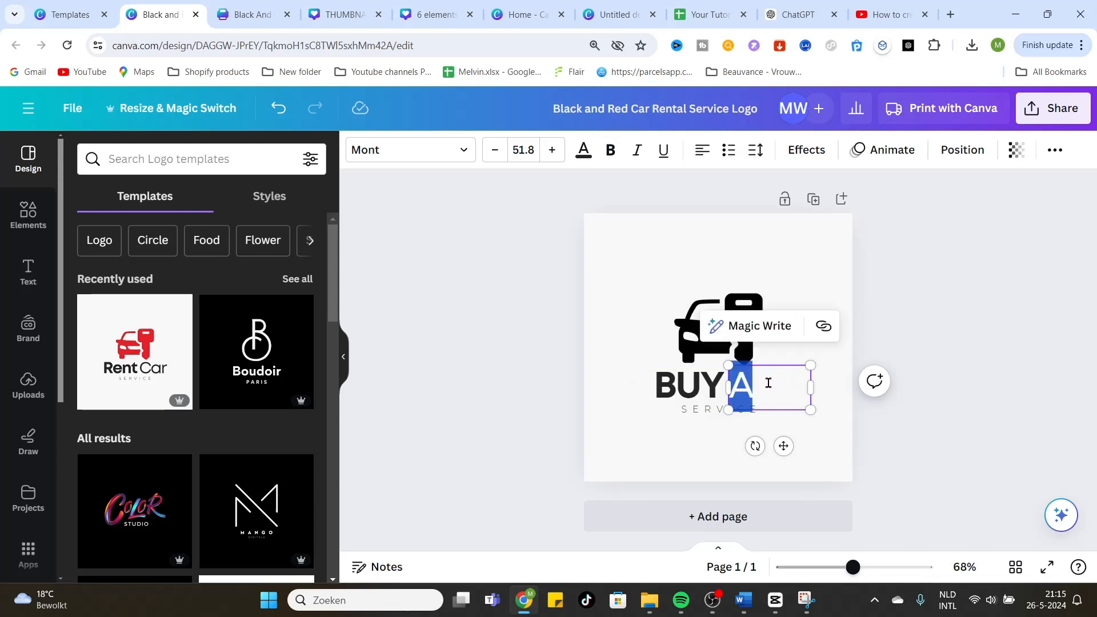
{"action": "left_click_drag", "start_coordinate": [810, 365], "coordinate": [815, 409]}
{"action": "type", "text": "CARS"}
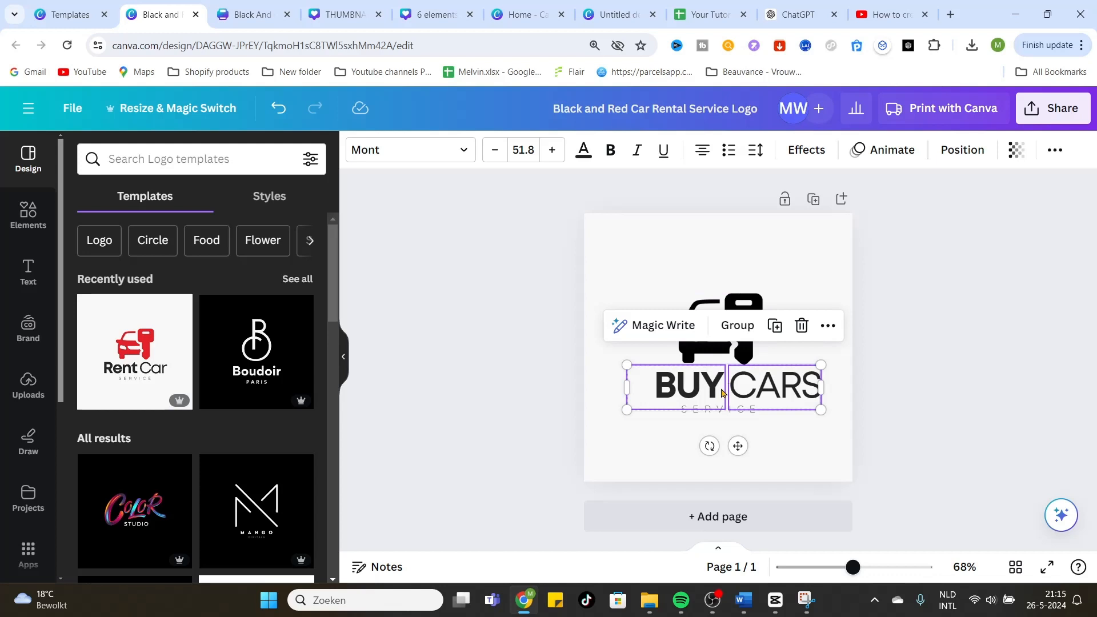
- Group the BUY and CARS text boxes so they move as one heading
{"action": "left_click", "coordinate": [736, 326]}
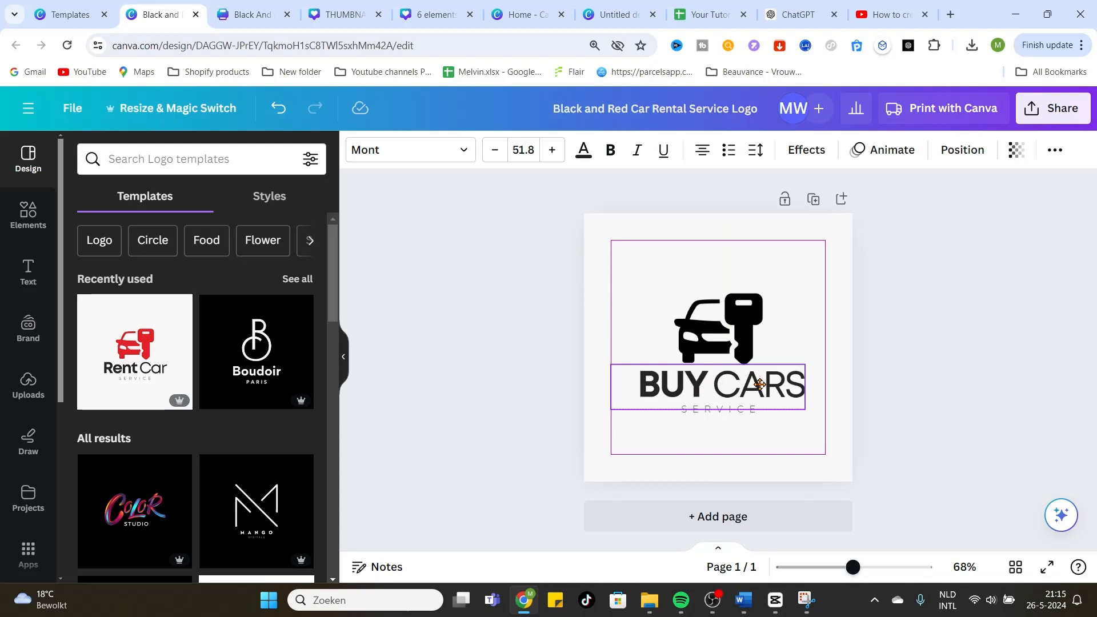
{"action": "mouse_move", "coordinate": [758, 384]}
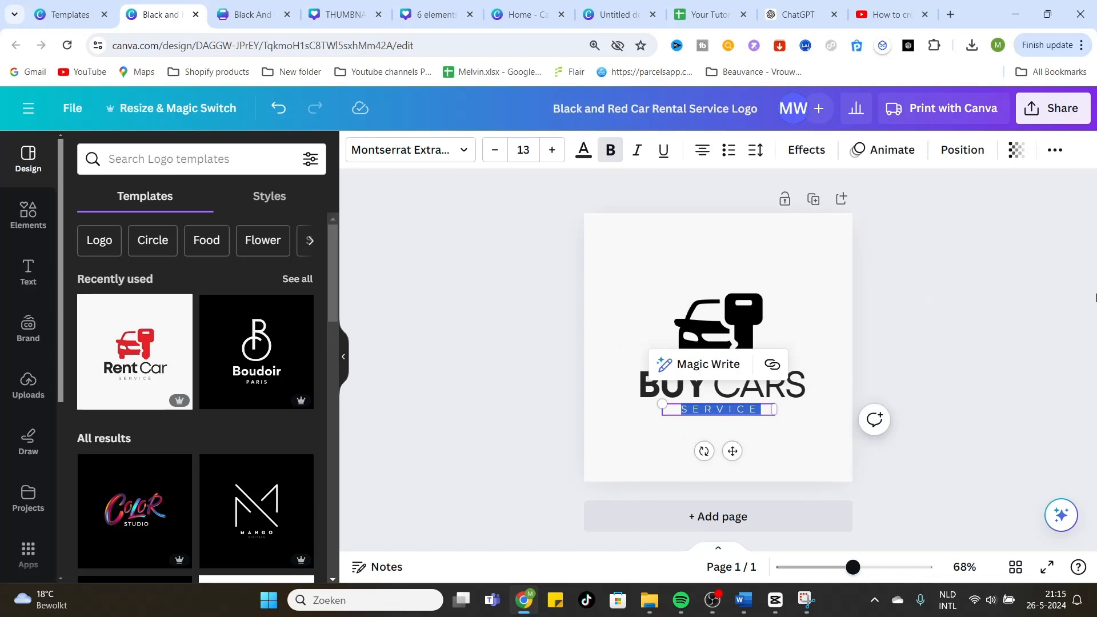
{"action": "mouse_move", "coordinate": [1043, 254]}
{"action": "type", "text": "ONLY QUALI"}
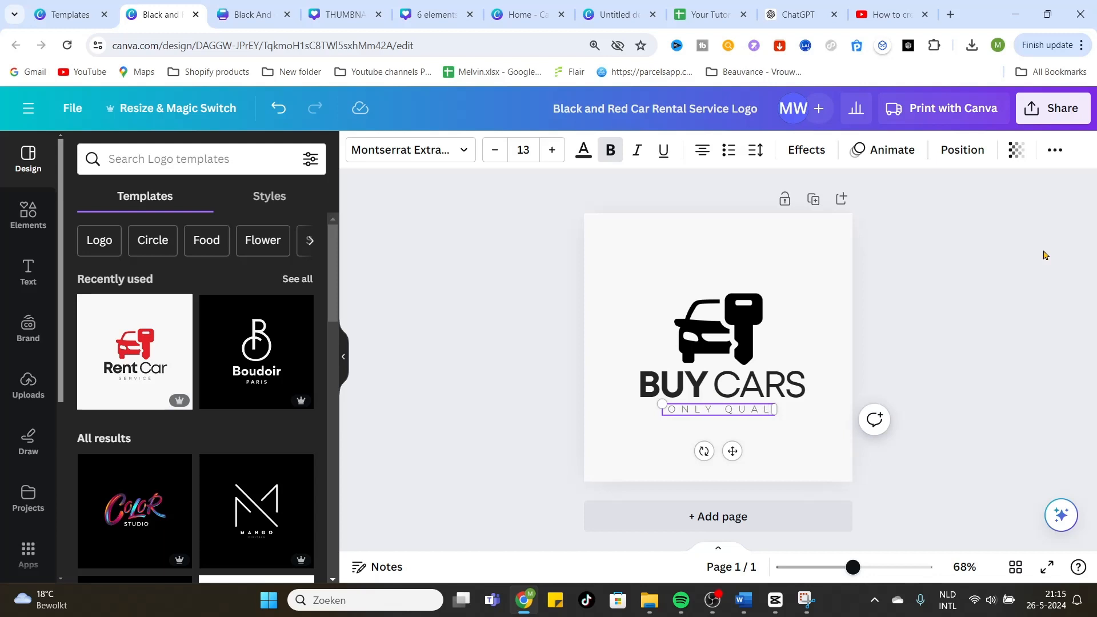
- Overwrite the SERVICE tagline with 'BEST CARS' beneath the heading
{"action": "type", "text": "BEST CARS"}
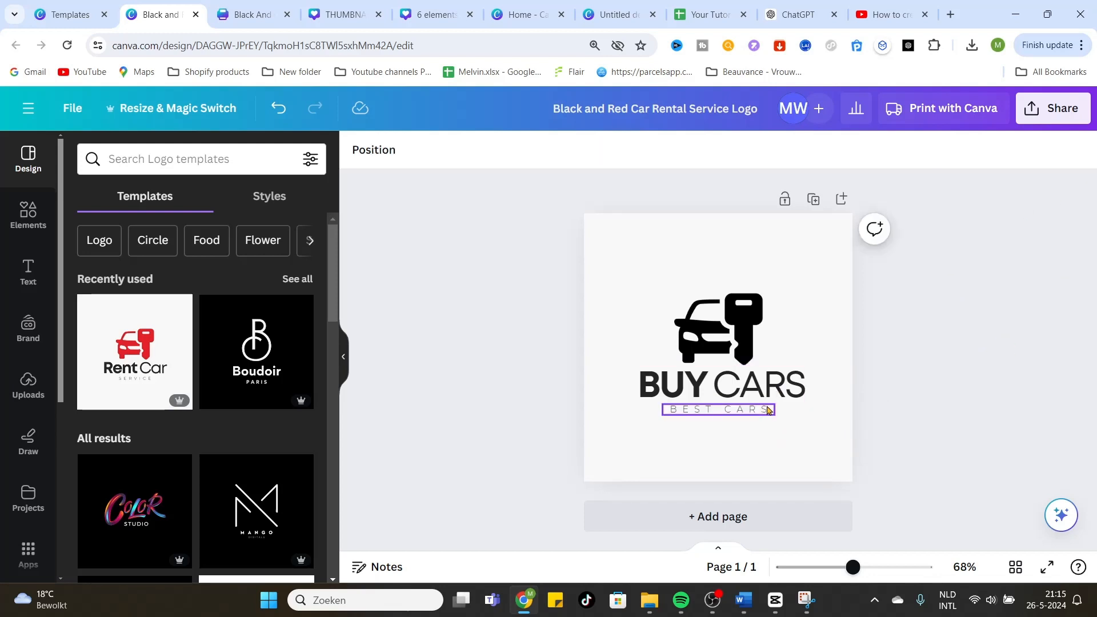
{"action": "left_click", "coordinate": [595, 444]}
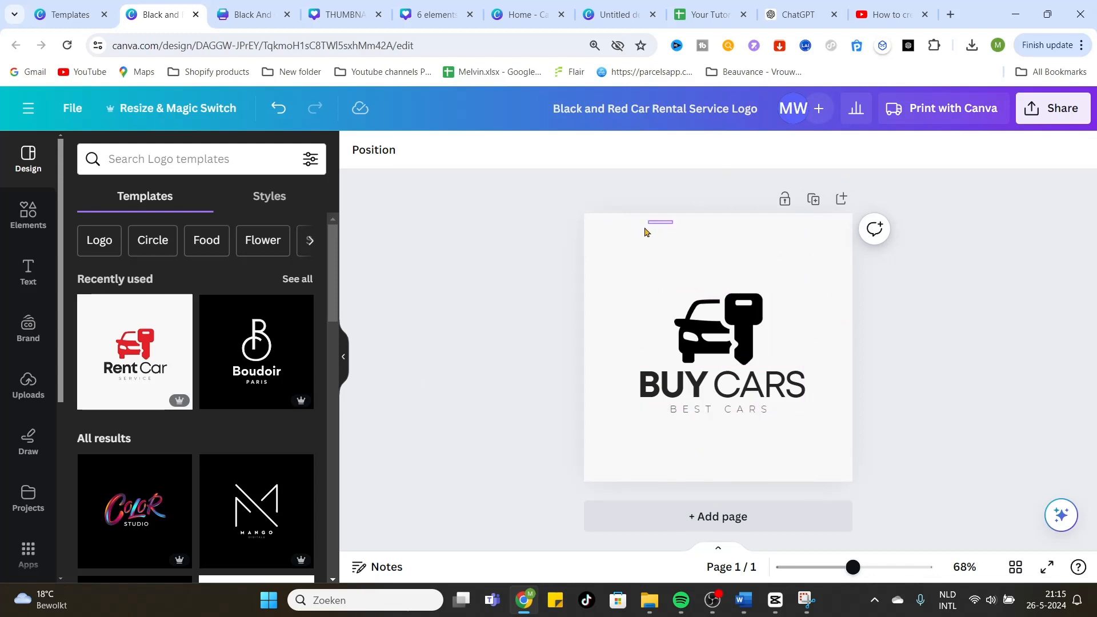
{"action": "left_click_drag", "start_coordinate": [643, 232], "coordinate": [831, 457]}
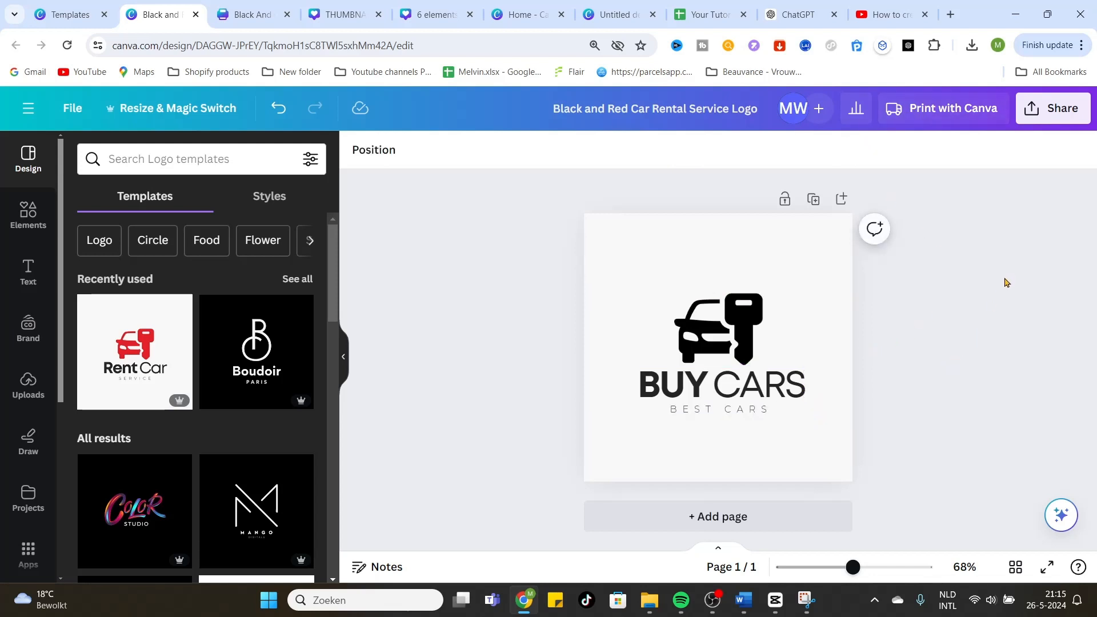
{"action": "mouse_move", "coordinate": [825, 189]}
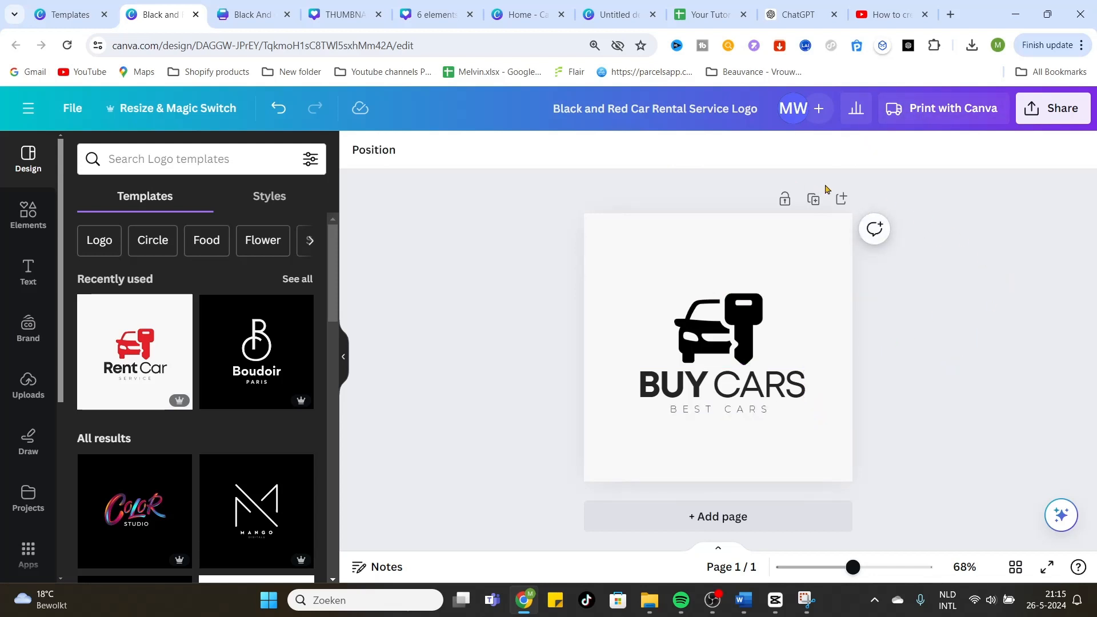